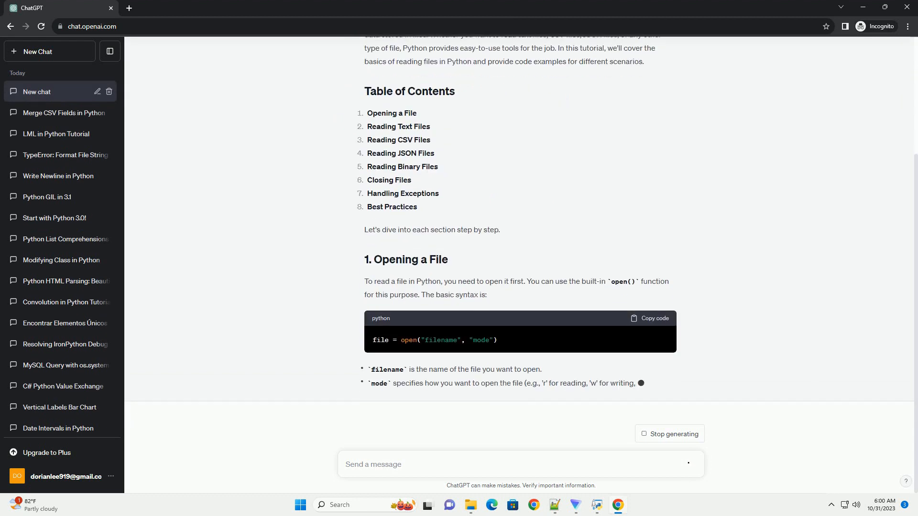
scroll(down, 3)
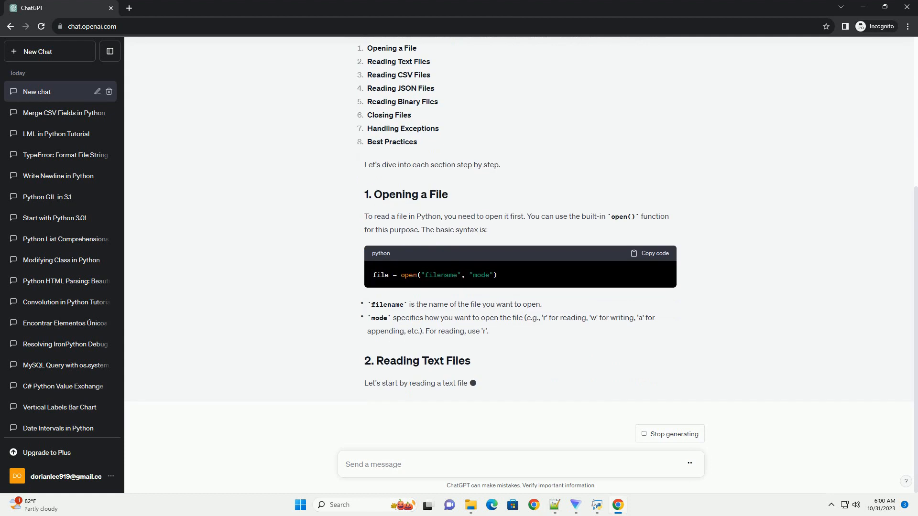
scroll(down, 3)
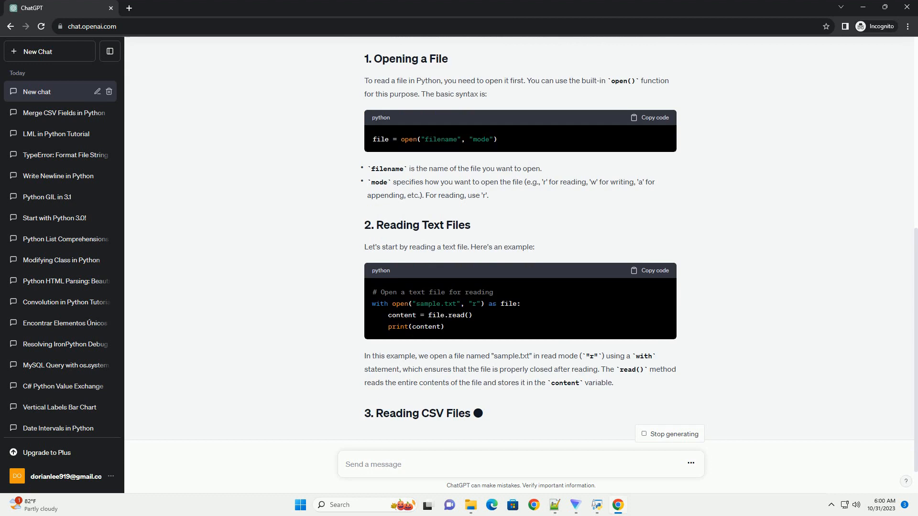
scroll(down, 3)
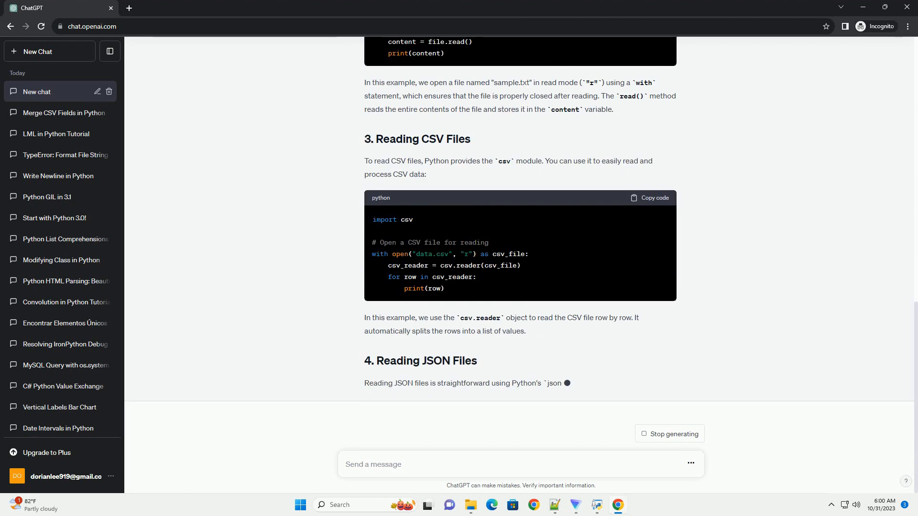
scroll(down, 3)
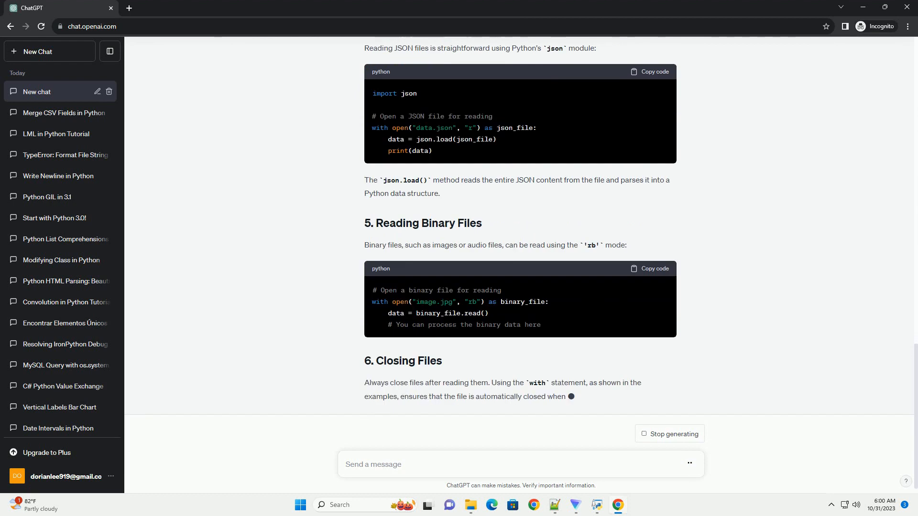
scroll(down, 3)
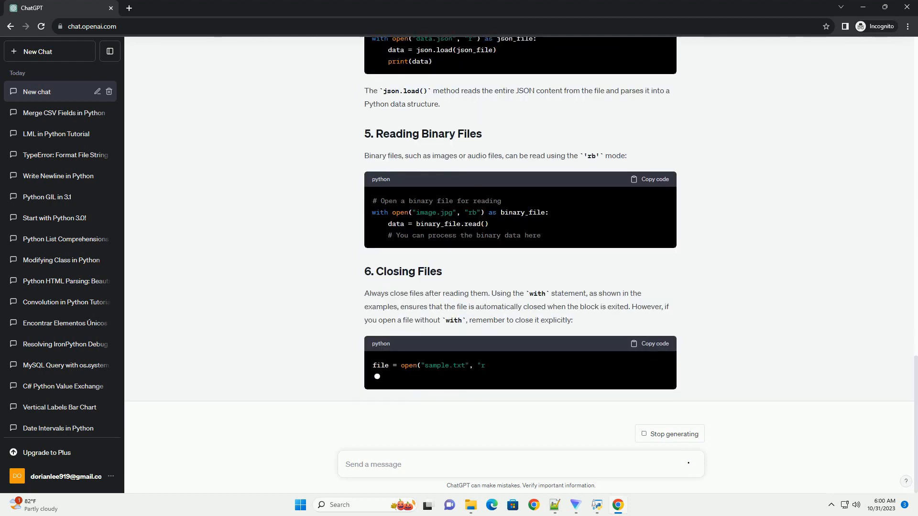